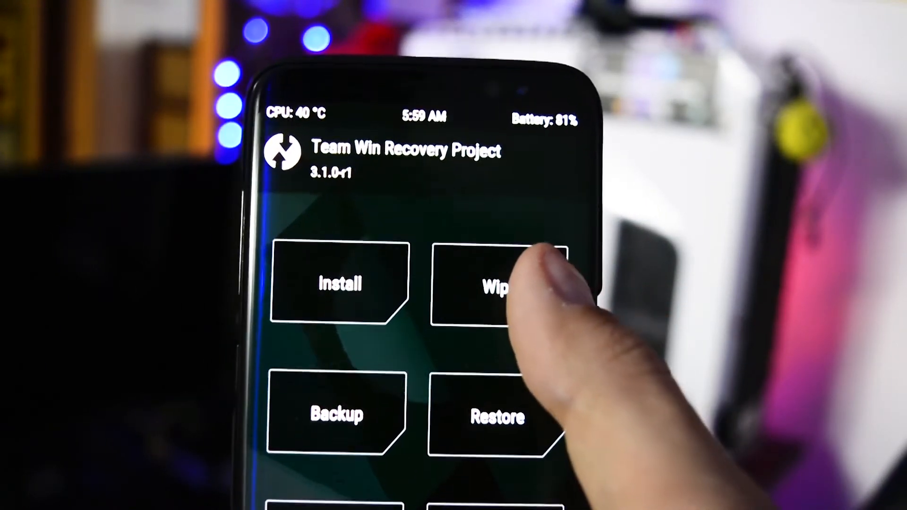
# Step: Wipe data, cache and Dalvik, then flash RENOVATE_ICE_G95X-1.0.zip from /sdcard/Download and reboot
pyautogui.click(496, 283)
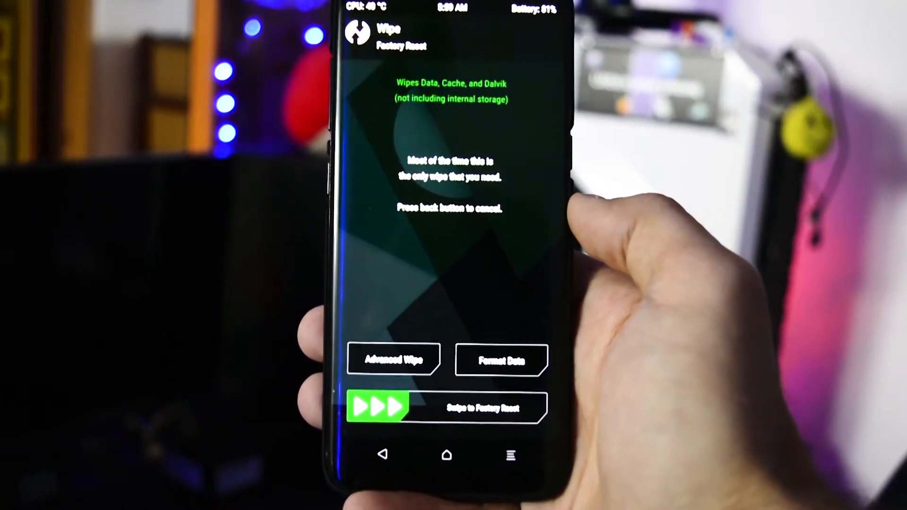
pyautogui.moveTo(376, 406); pyautogui.dragTo(509, 373)
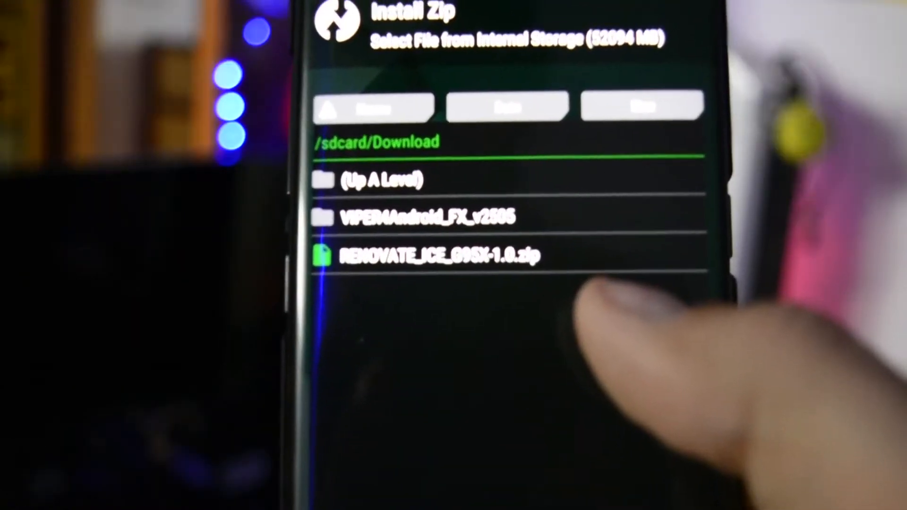
pyautogui.click(431, 255)
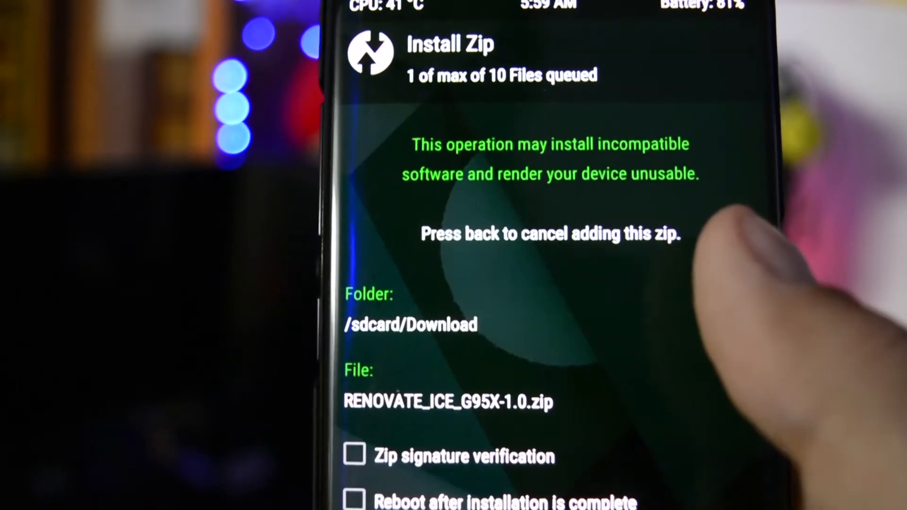
pyautogui.scroll(-3)
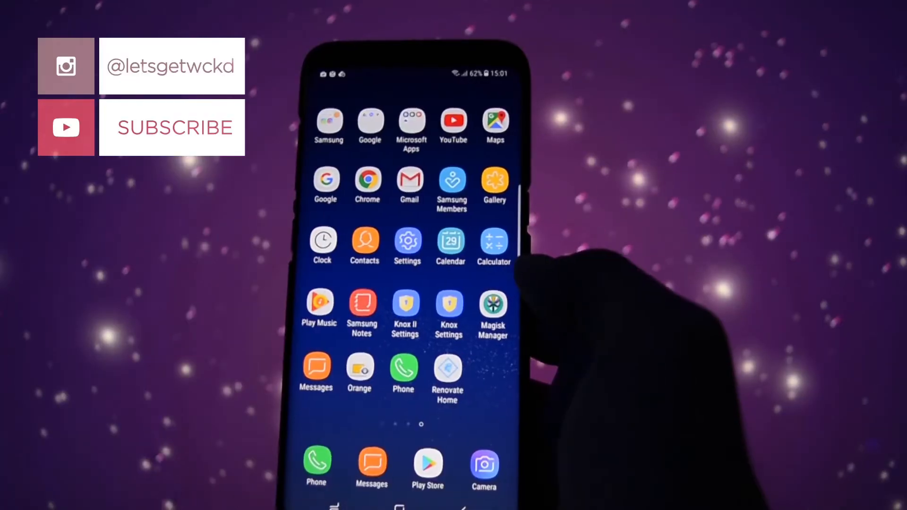
pyautogui.click(446, 372)
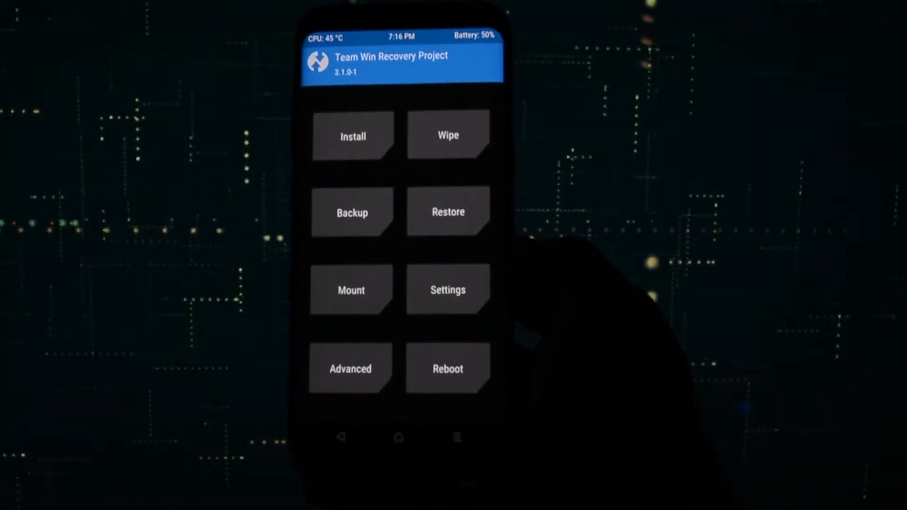
# Step: Restore all seven partitions from the 2017-05-31 RENOVATE_Dream_G95X_2.0 backup
pyautogui.click(447, 135)
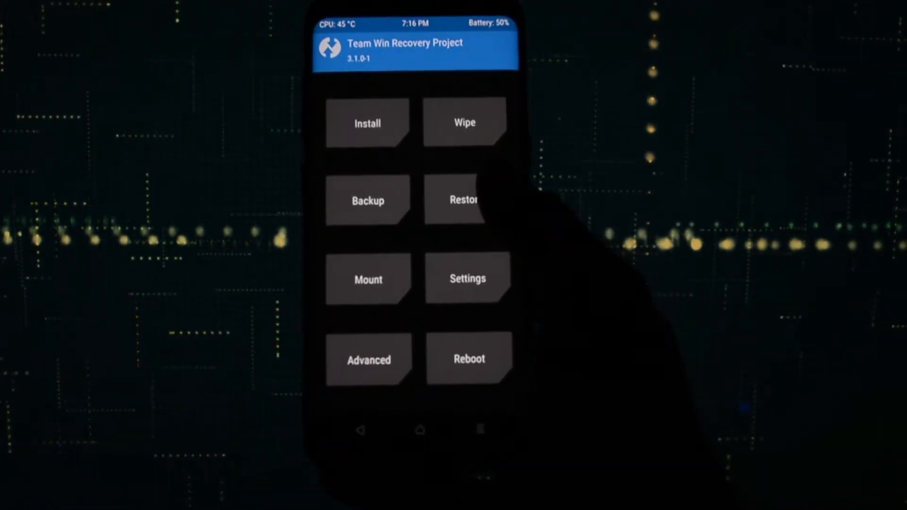
pyautogui.click(465, 200)
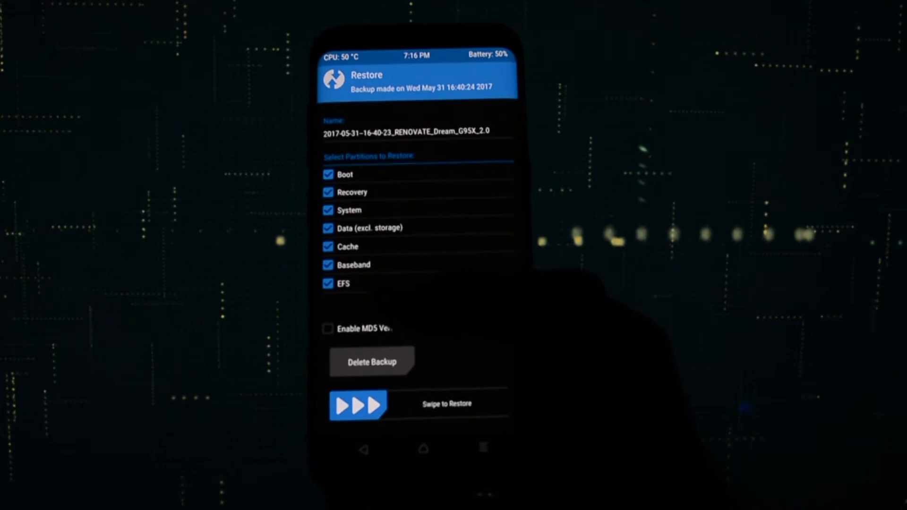
pyautogui.moveTo(358, 404); pyautogui.dragTo(474, 404)
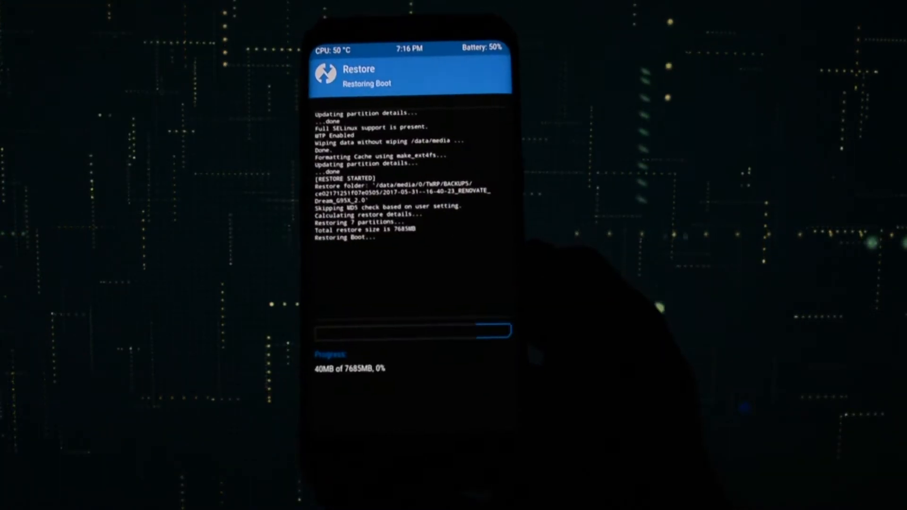